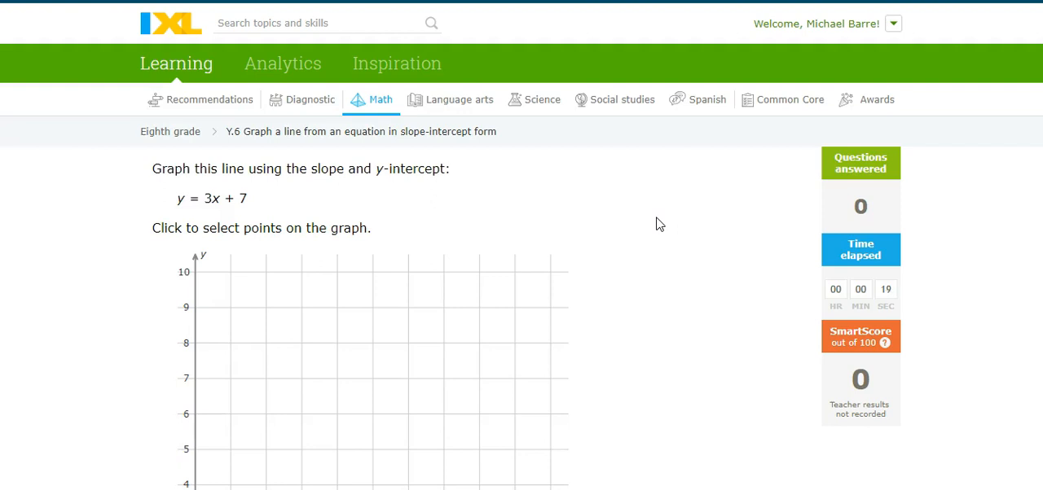
Graph y = 3x + 7 through (0, 7) and (1, 10) and submit it.
scroll("down", 3)
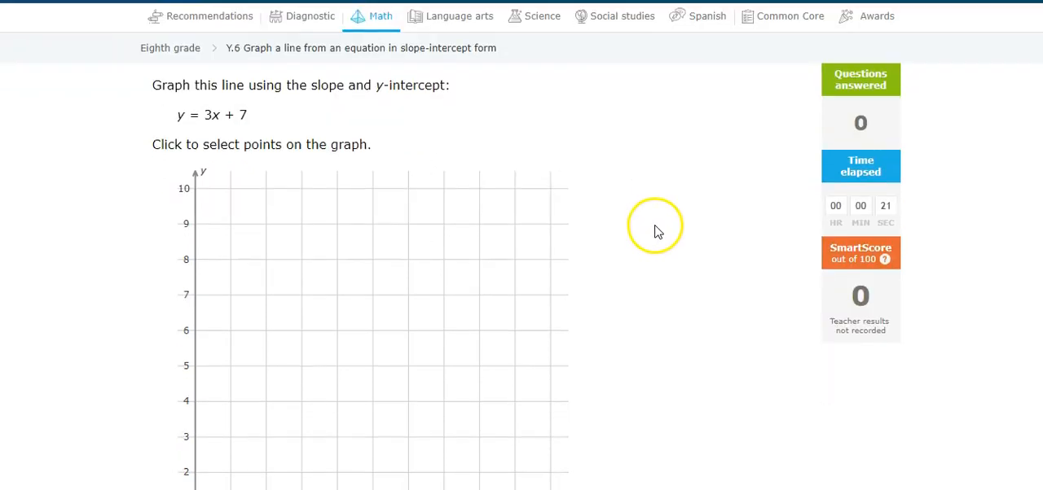
scroll("down", 3)
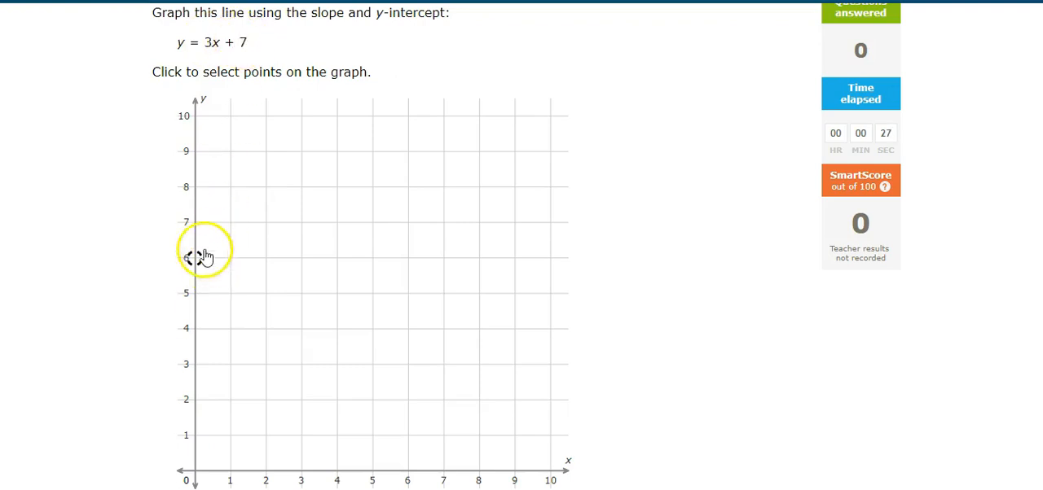
mouse_move(193, 225)
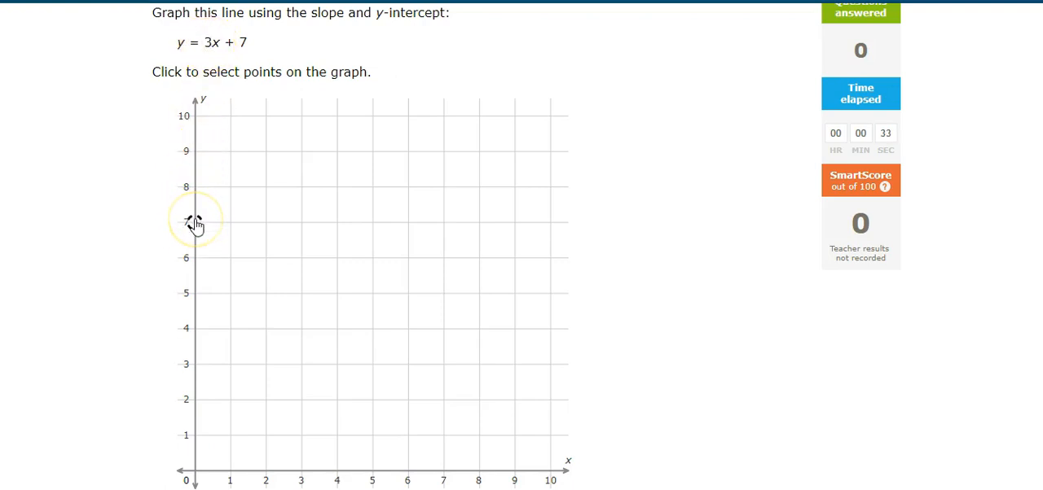
left_click(194, 222)
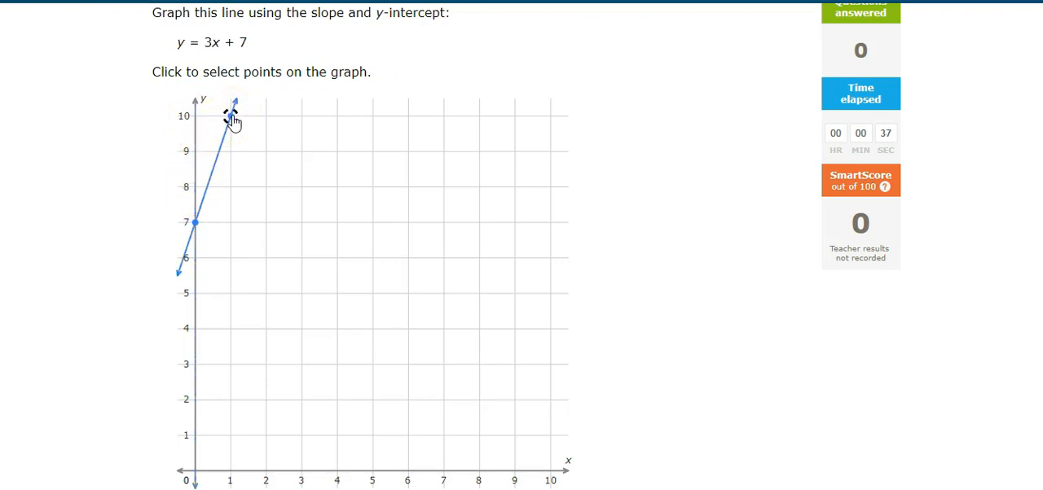
left_click(232, 115)
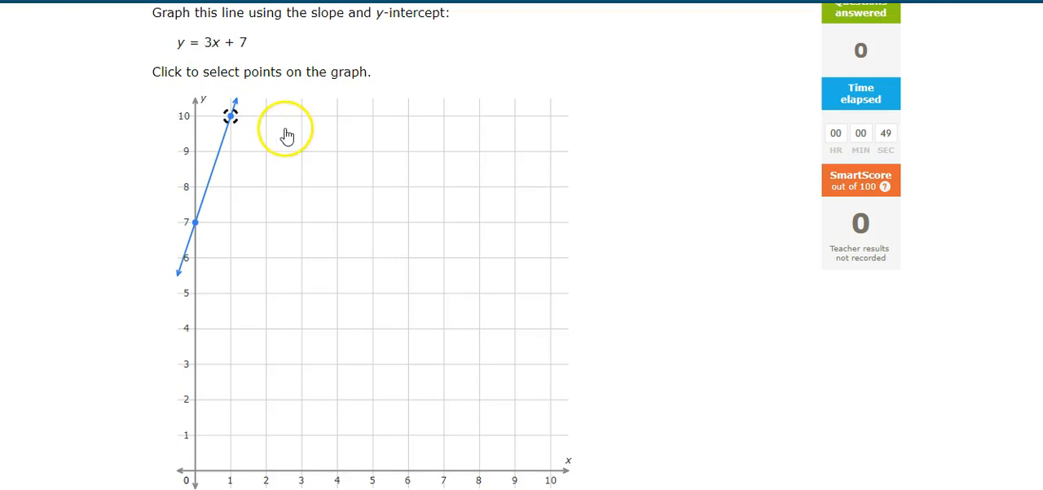
left_click(231, 114)
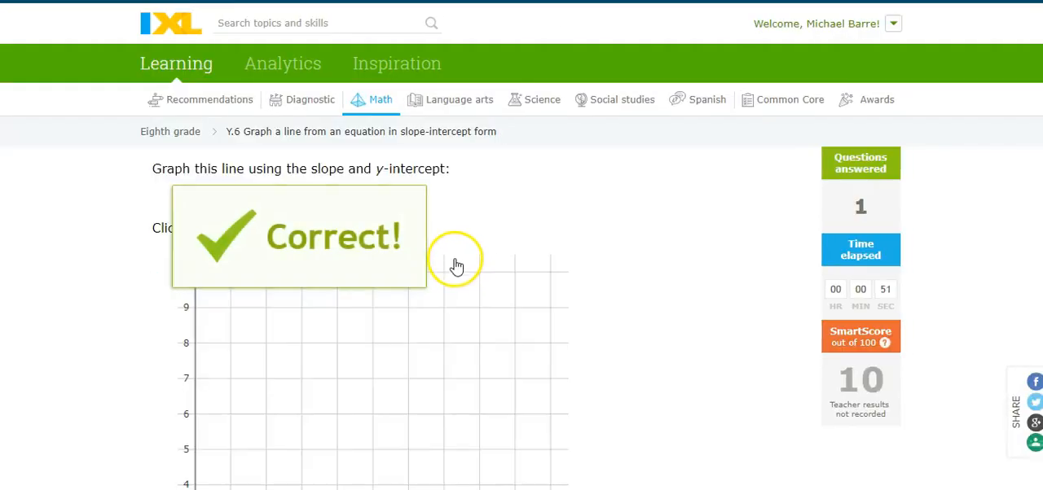
Graph y = 6x + 3 from (0, 3), then y = 1/6 x + 1 from (0, 1), submitting each.
scroll("down", 3)
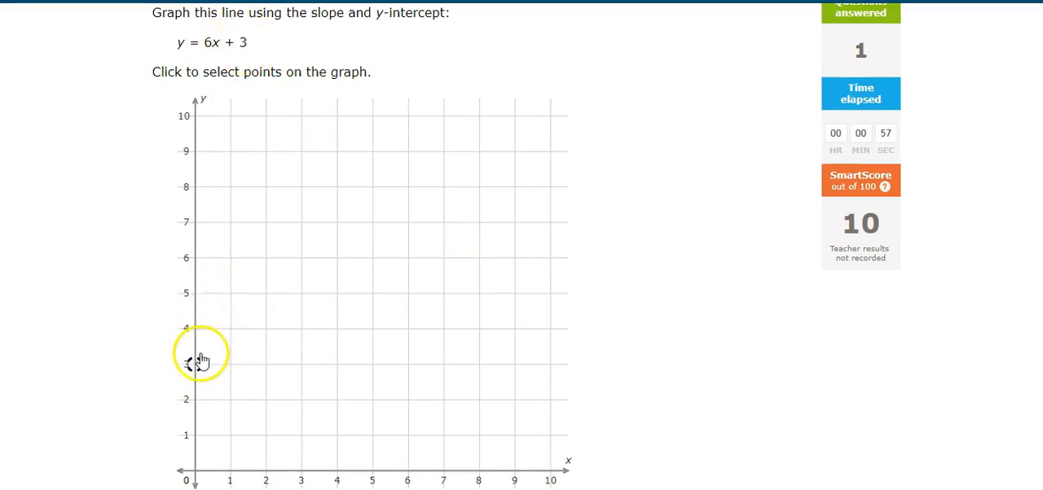
left_click(194, 365)
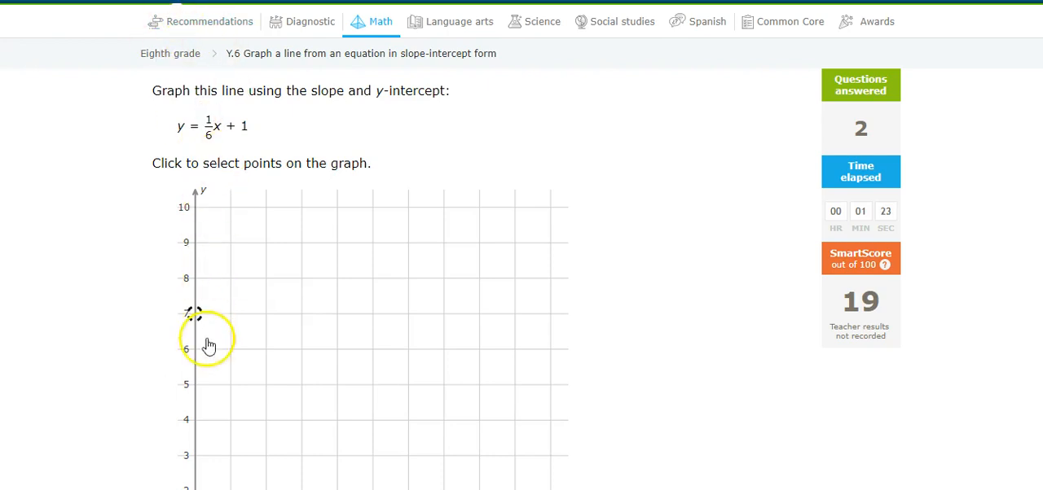
scroll("down", 3)
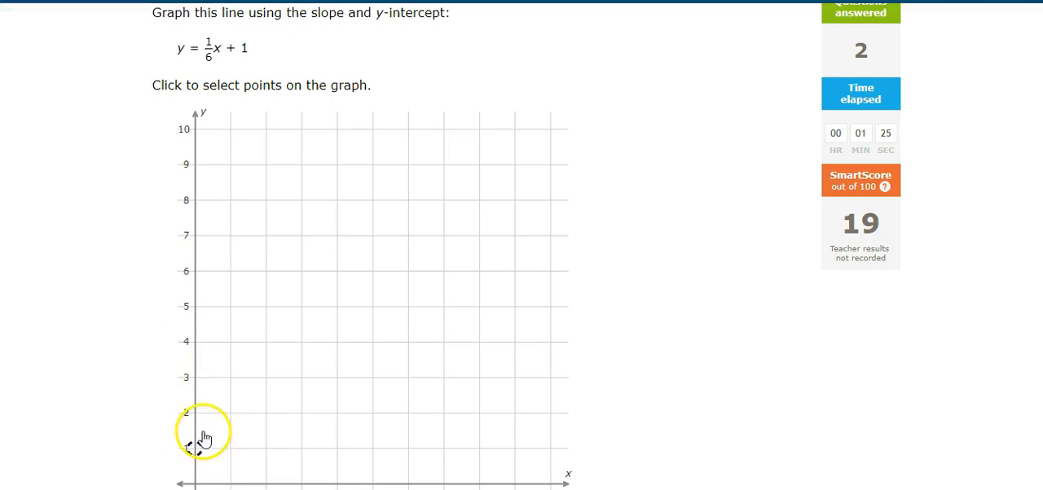
left_click(195, 448)
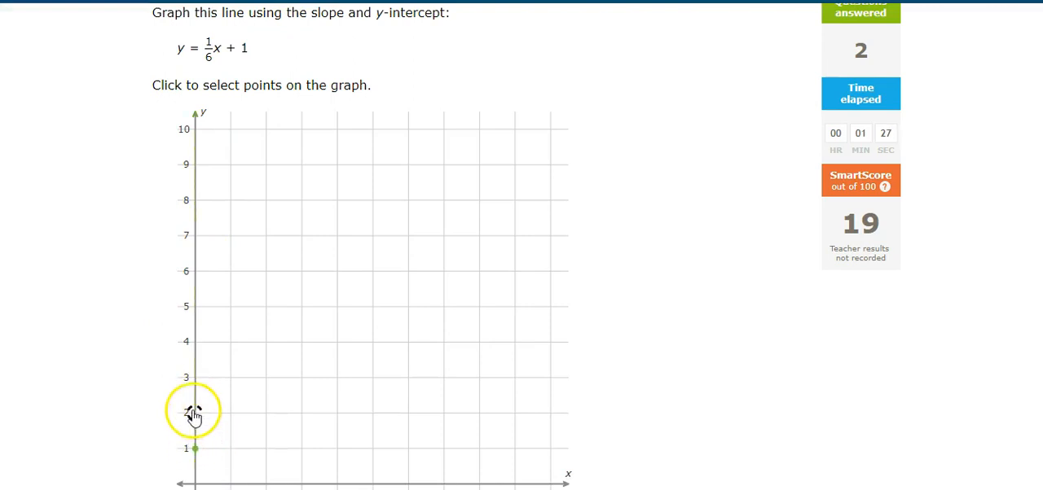
left_click(313, 411)
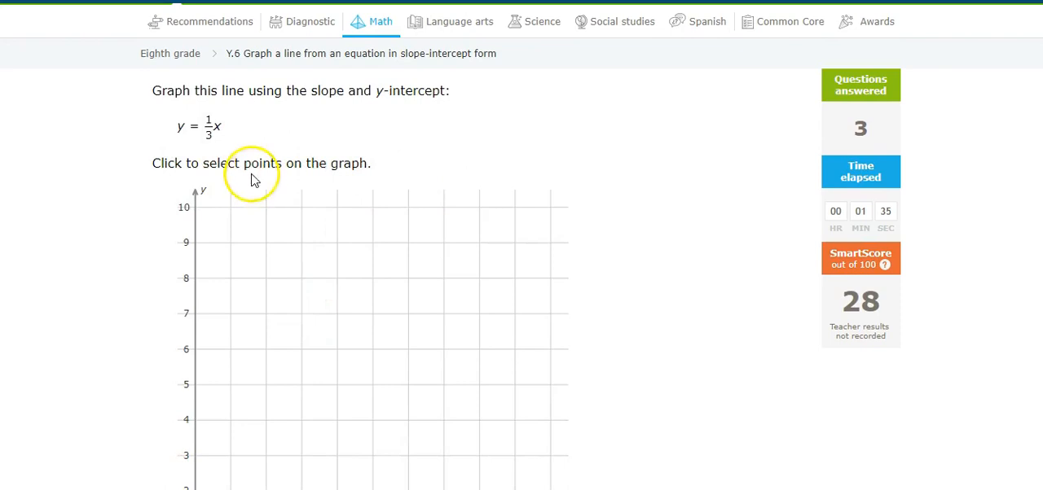
mouse_move(274, 124)
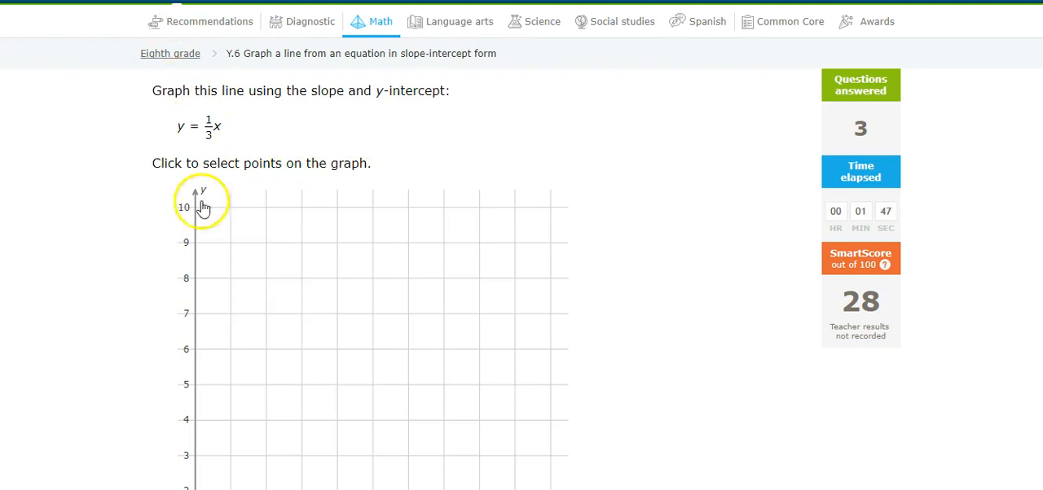
Submit the graph of y = 1/3 x drawn through the origin.
scroll("down", 3)
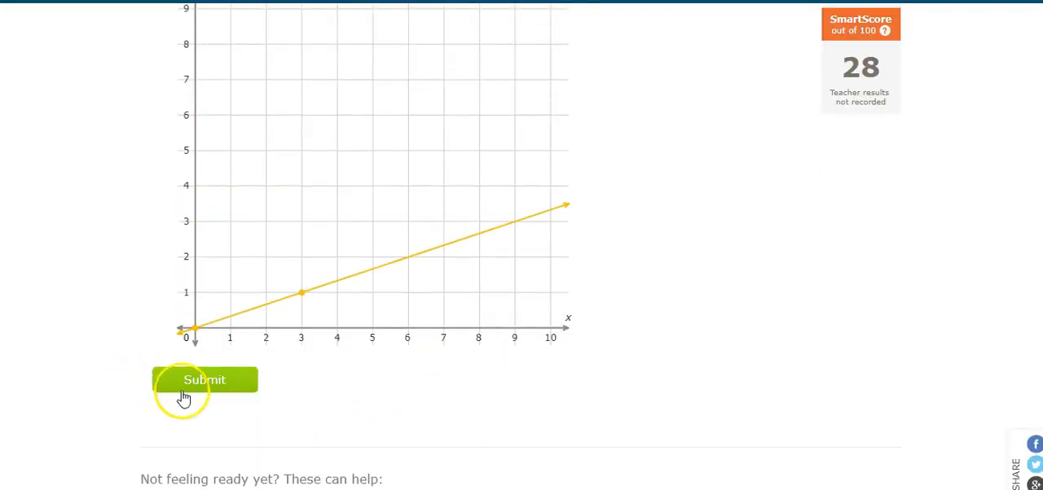
left_click(206, 379)
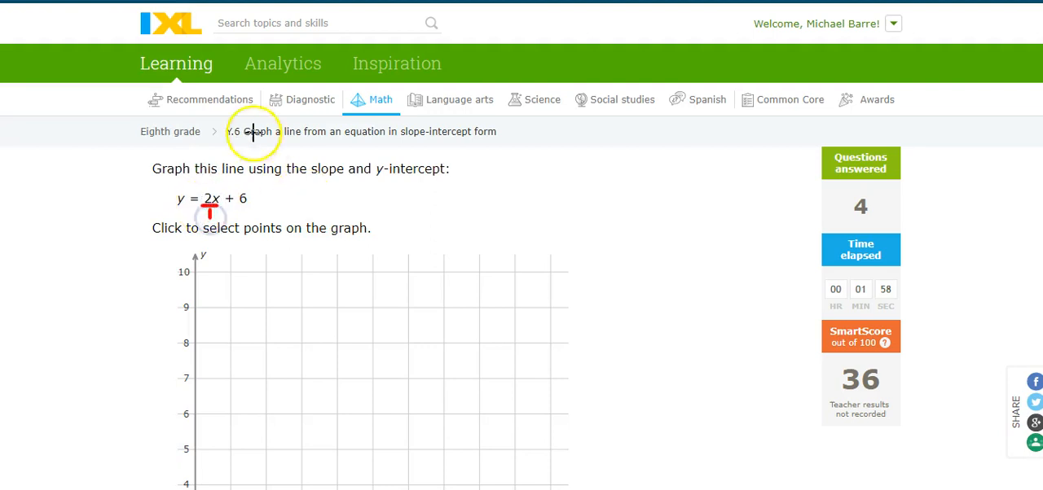
Graph and submit y = 2x + 6, then answer y = -1/2x + 1.
scroll("down", 3)
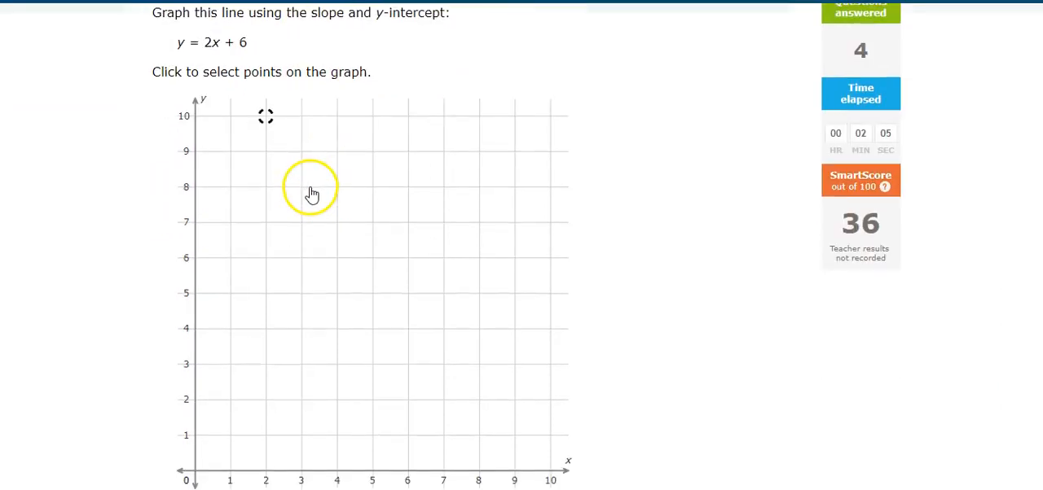
left_click(193, 257)
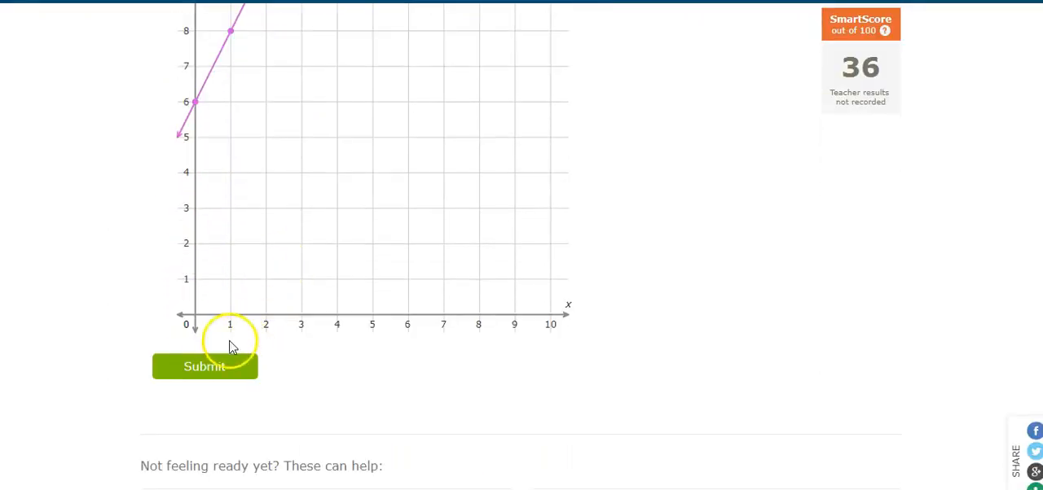
left_click(205, 366)
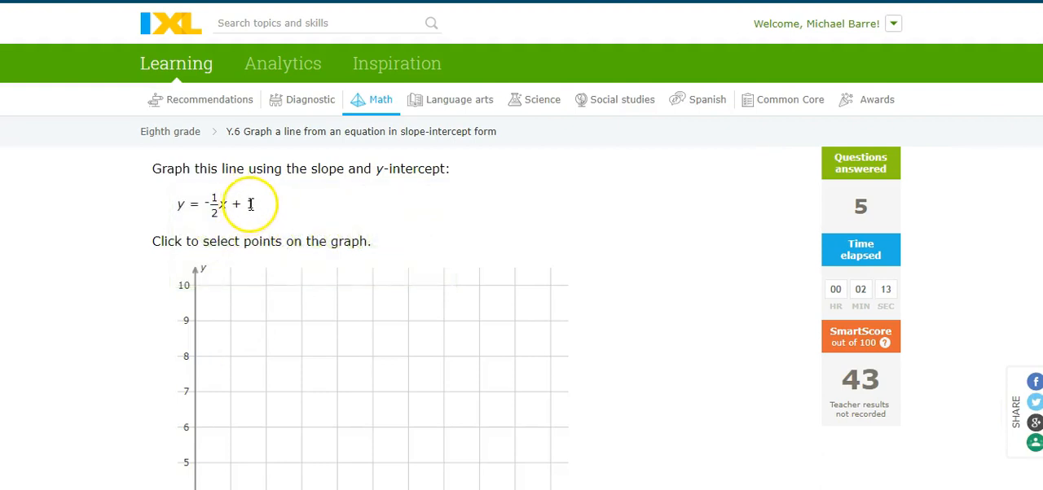
scroll("down", 3)
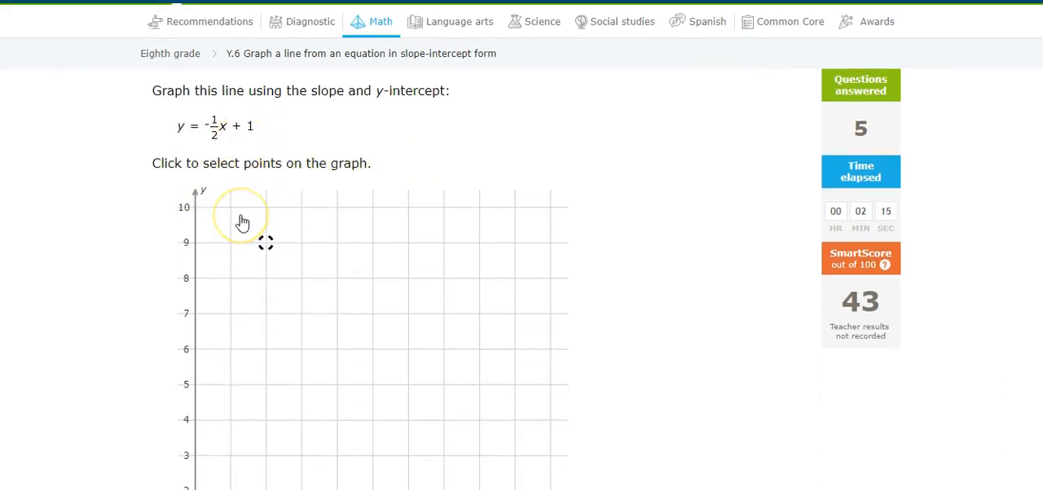
scroll("down", 3)
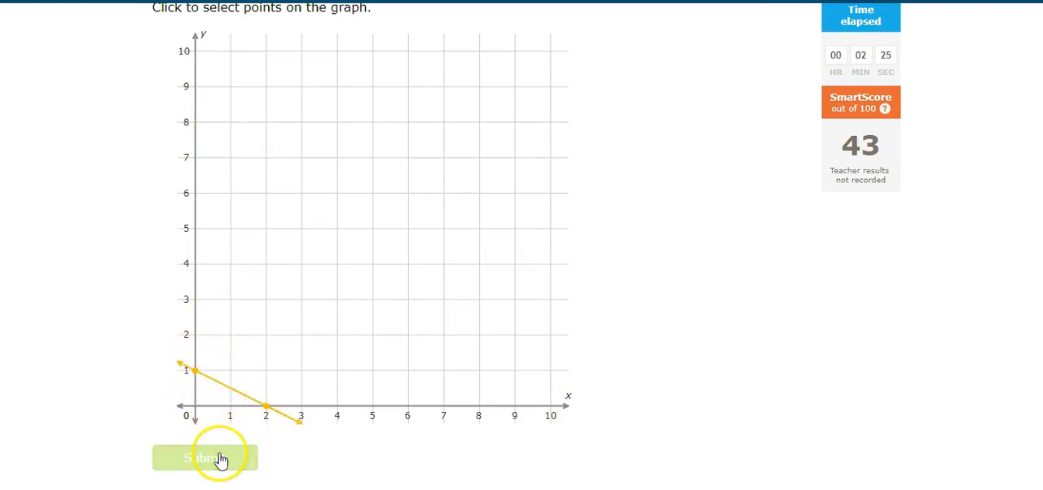
left_click(205, 457)
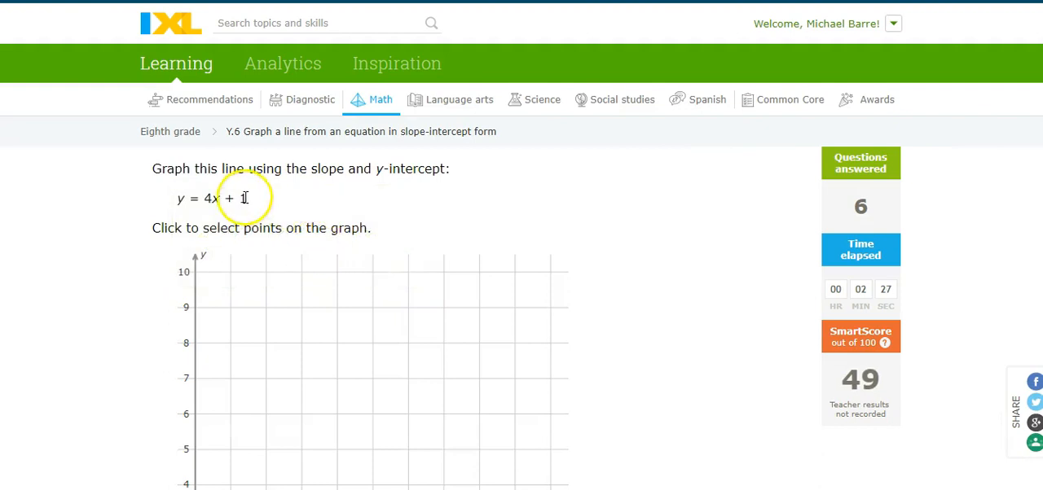
Graph y = 4x + 1 through (0, 1) and (1, 5) and submit it.
scroll("down", 3)
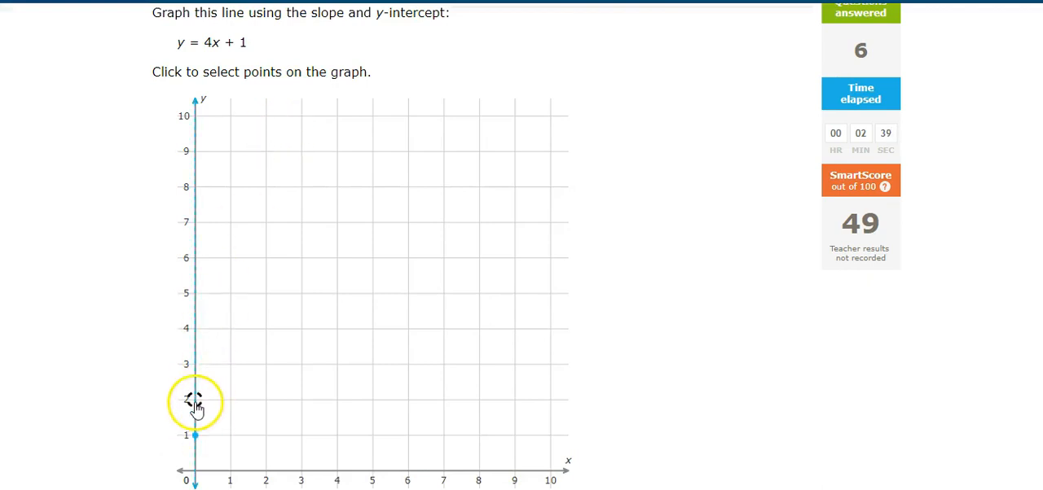
left_click(229, 294)
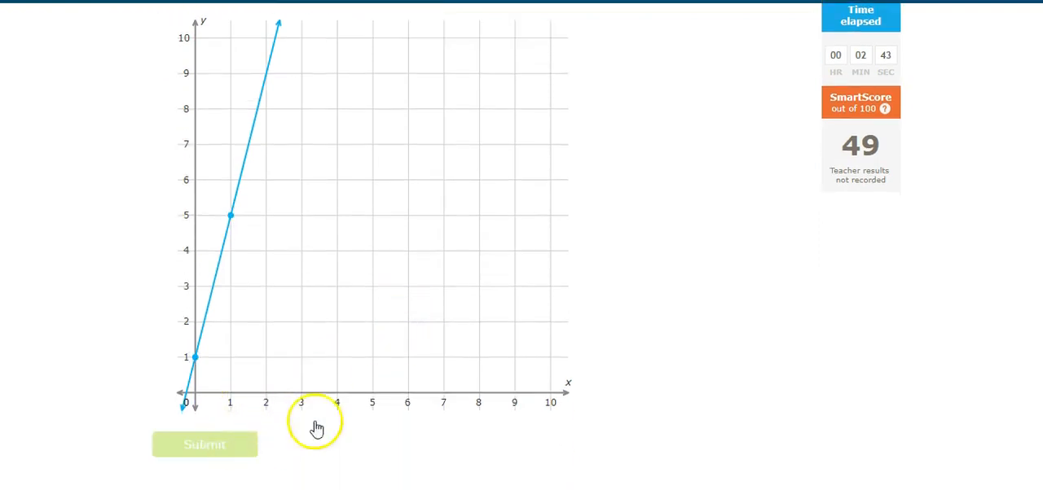
left_click(205, 445)
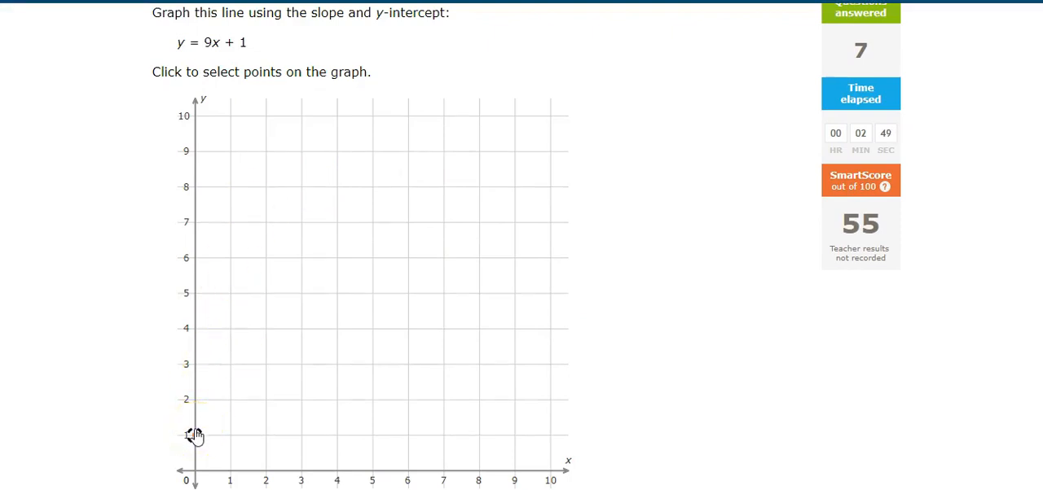
Plot the y-intercept (0, 1) for y = 9x + 1.
left_click(231, 116)
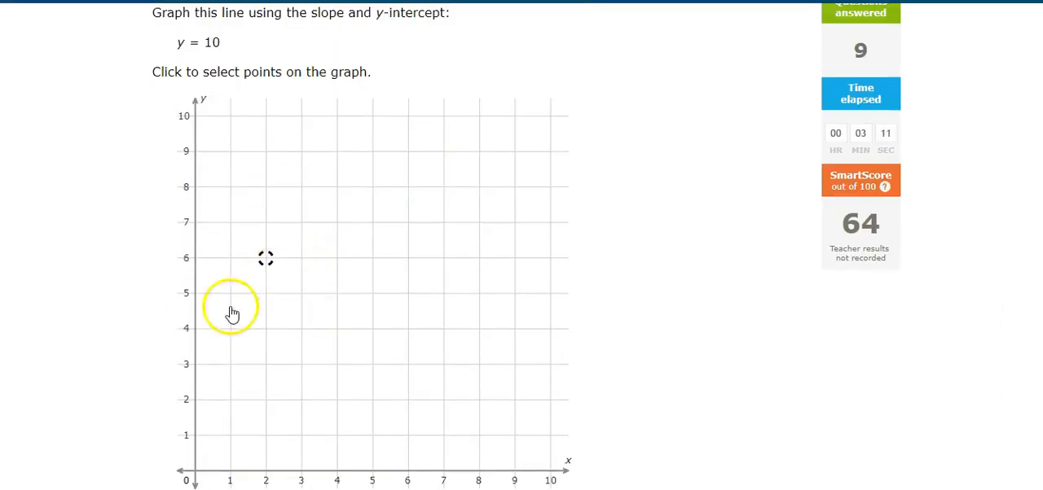
mouse_move(372, 465)
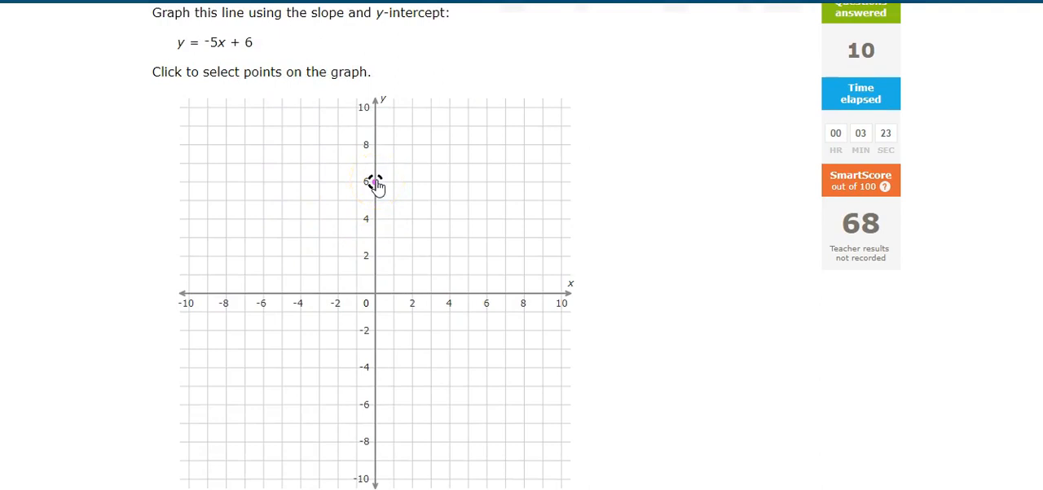
Graph y = -5x + 6 from (0, 6) with a second slope point and submit it.
left_click(374, 182)
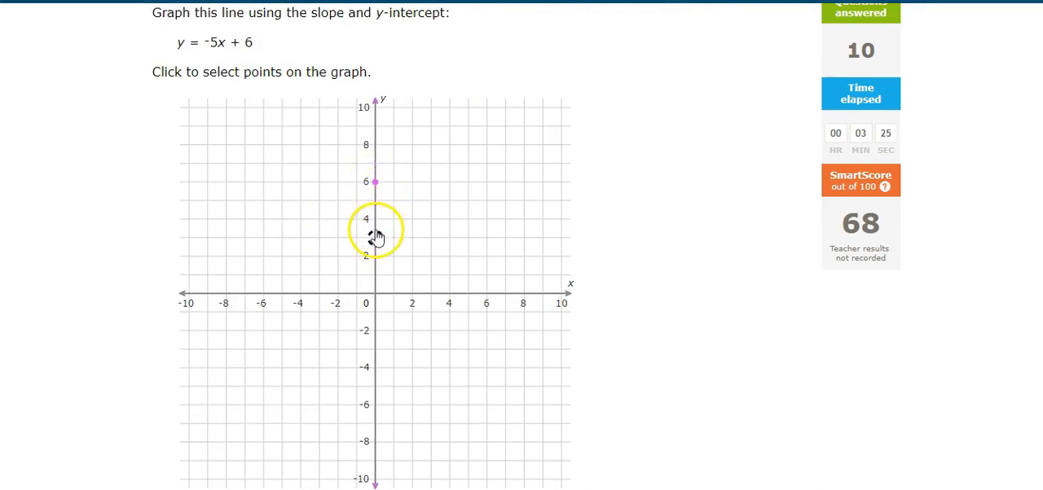
left_click(394, 270)
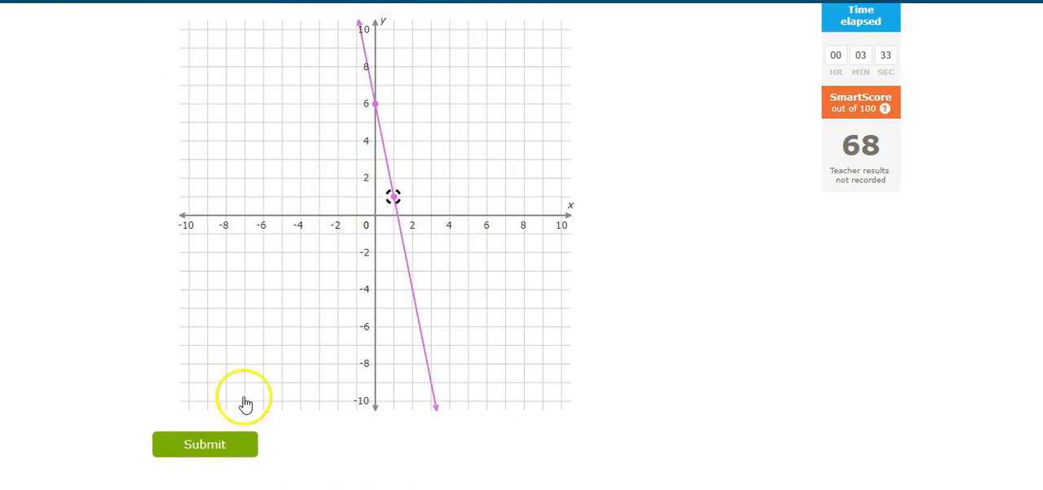
left_click(206, 443)
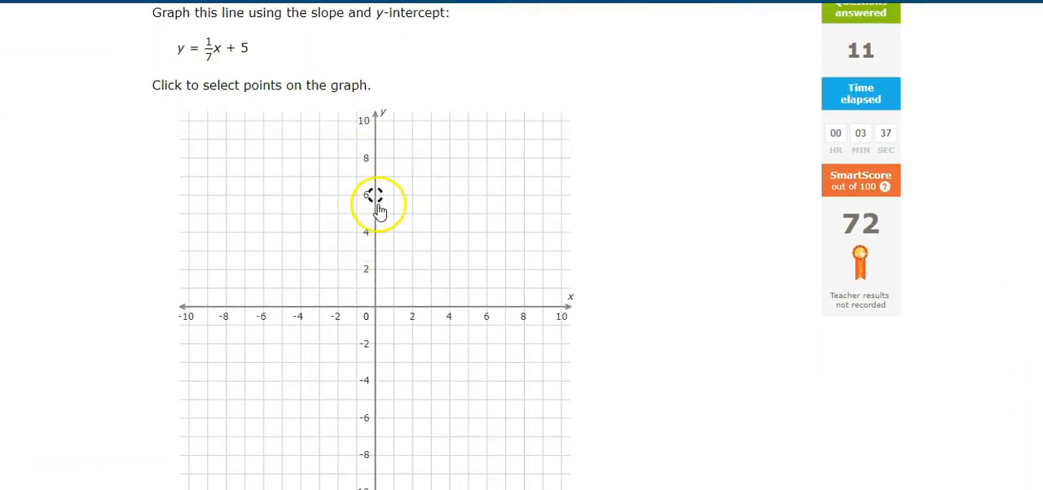
Graph and submit y = 1/7x + 5 from (0, 5), then start y = -1/6x + 4 at (0, 4).
left_click(374, 194)
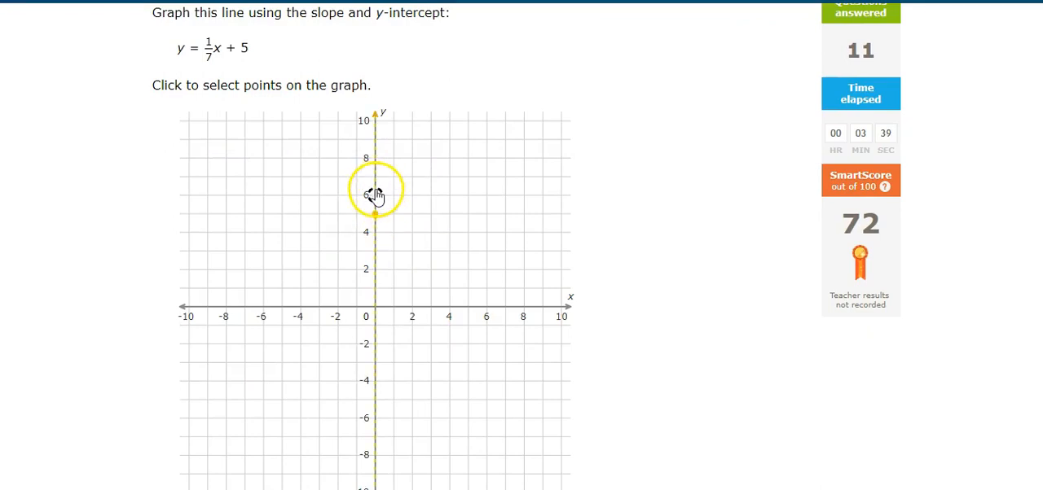
left_click(485, 195)
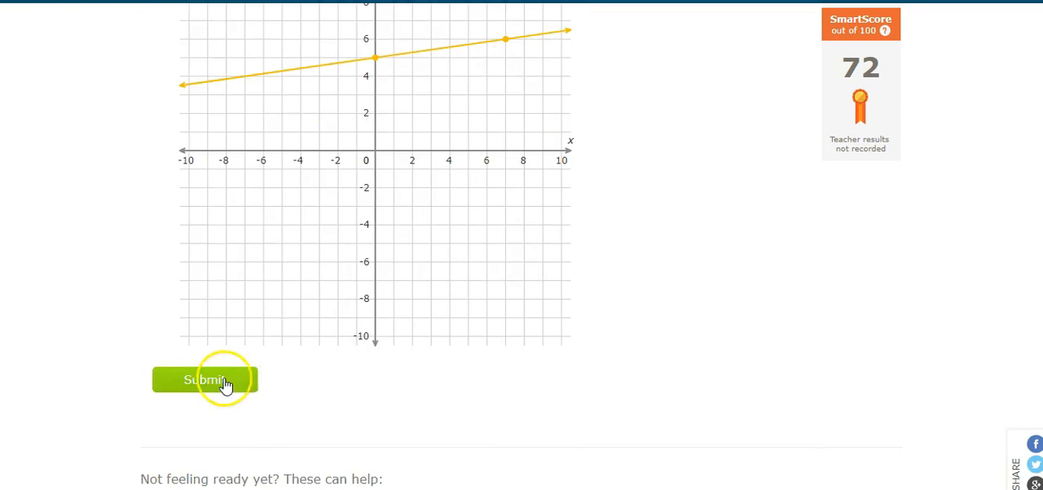
left_click(205, 380)
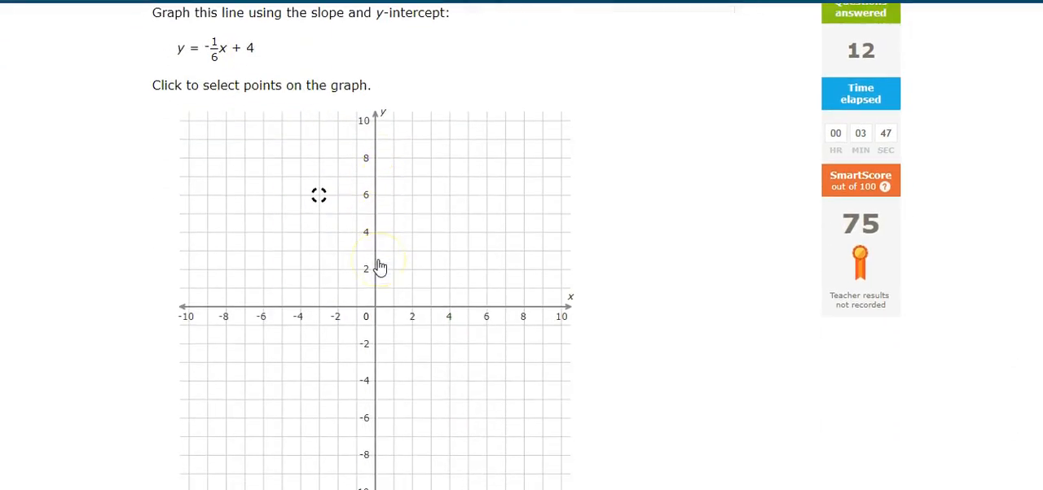
left_click(374, 232)
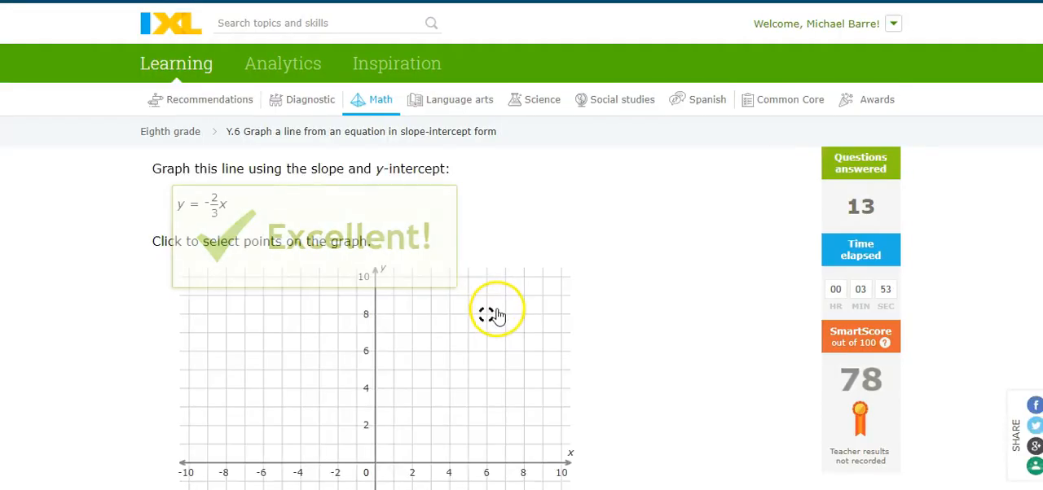
Graph y = -2/3x through (0, 0) and (3, -2), then submit y = -7x + 10.
scroll("down", 3)
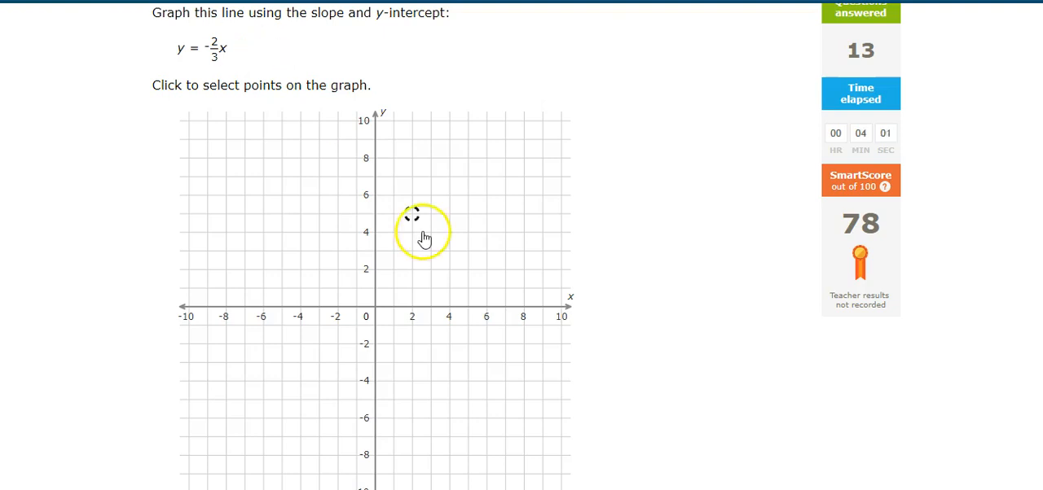
mouse_move(375, 316)
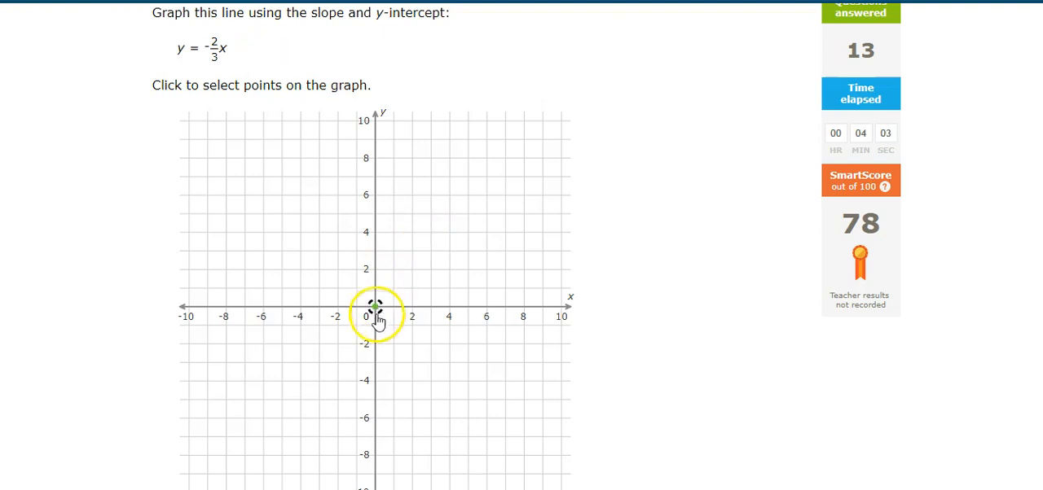
left_click(430, 340)
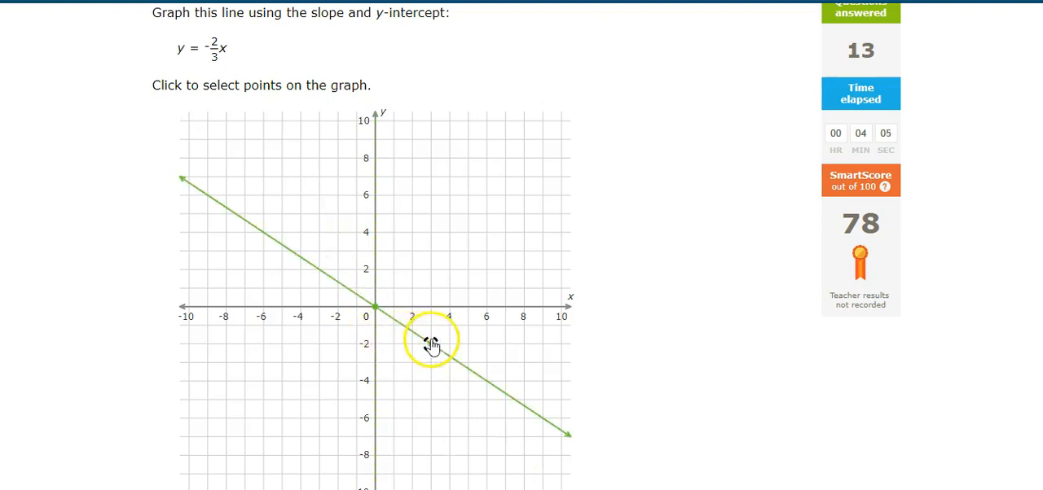
left_click(431, 342)
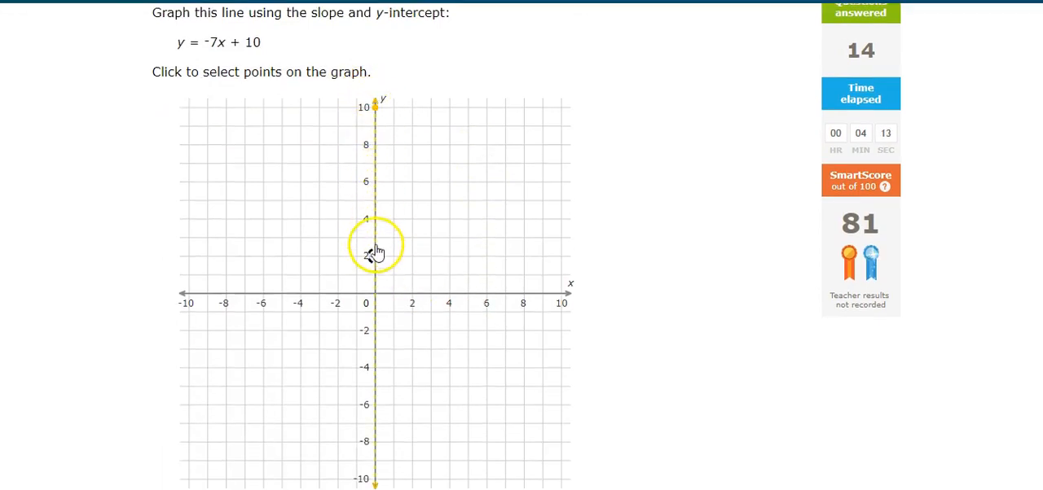
scroll("down", 3)
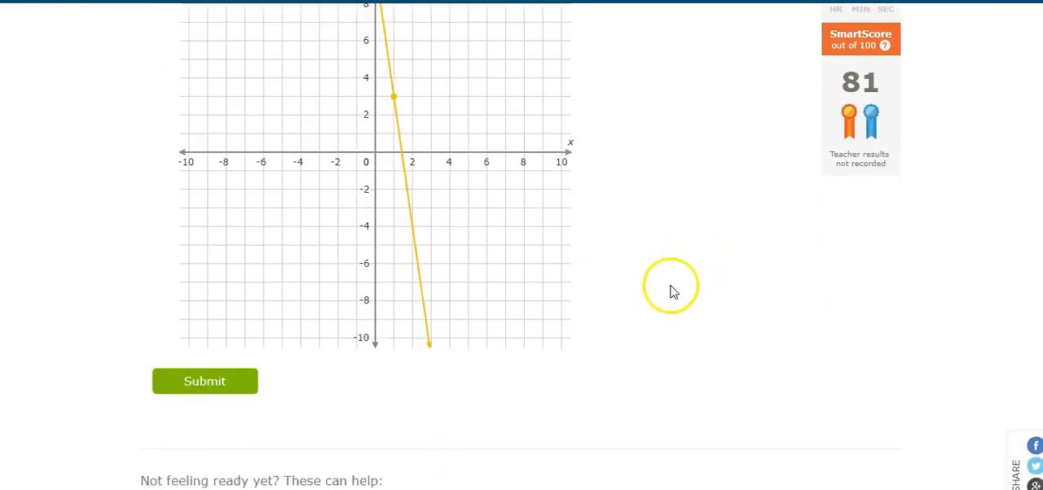
left_click(206, 381)
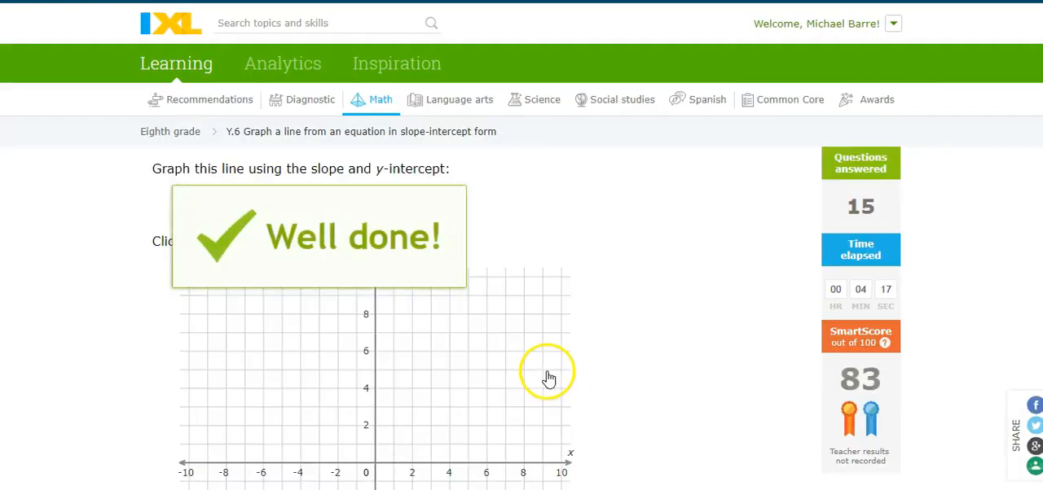